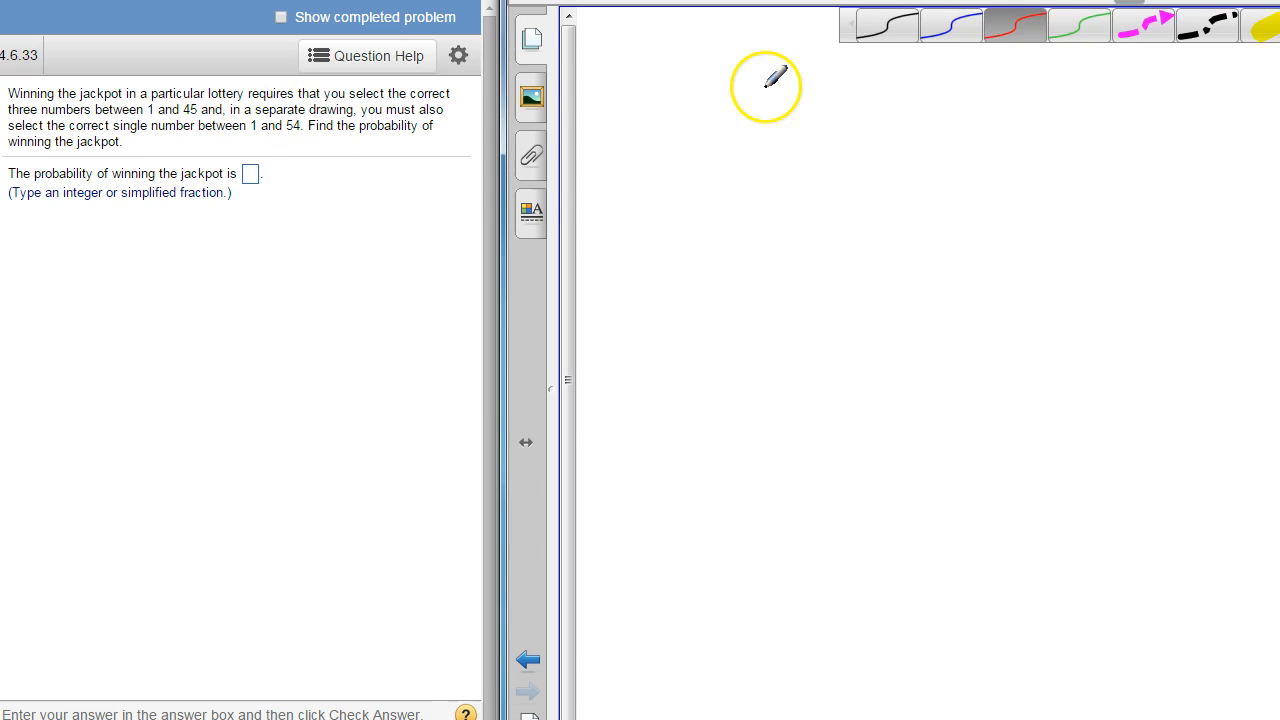
{"action": "mouse_move", "coordinate": [164, 96]}
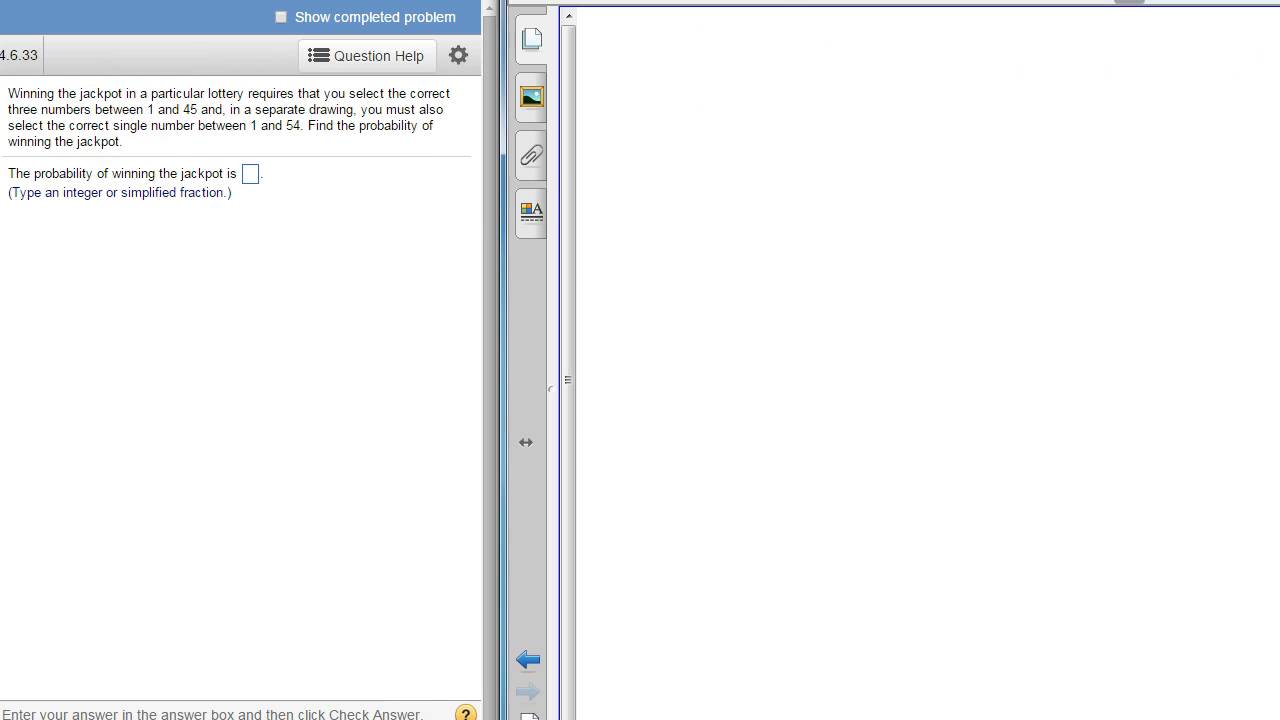
{"action": "mouse_move", "coordinate": [700, 90]}
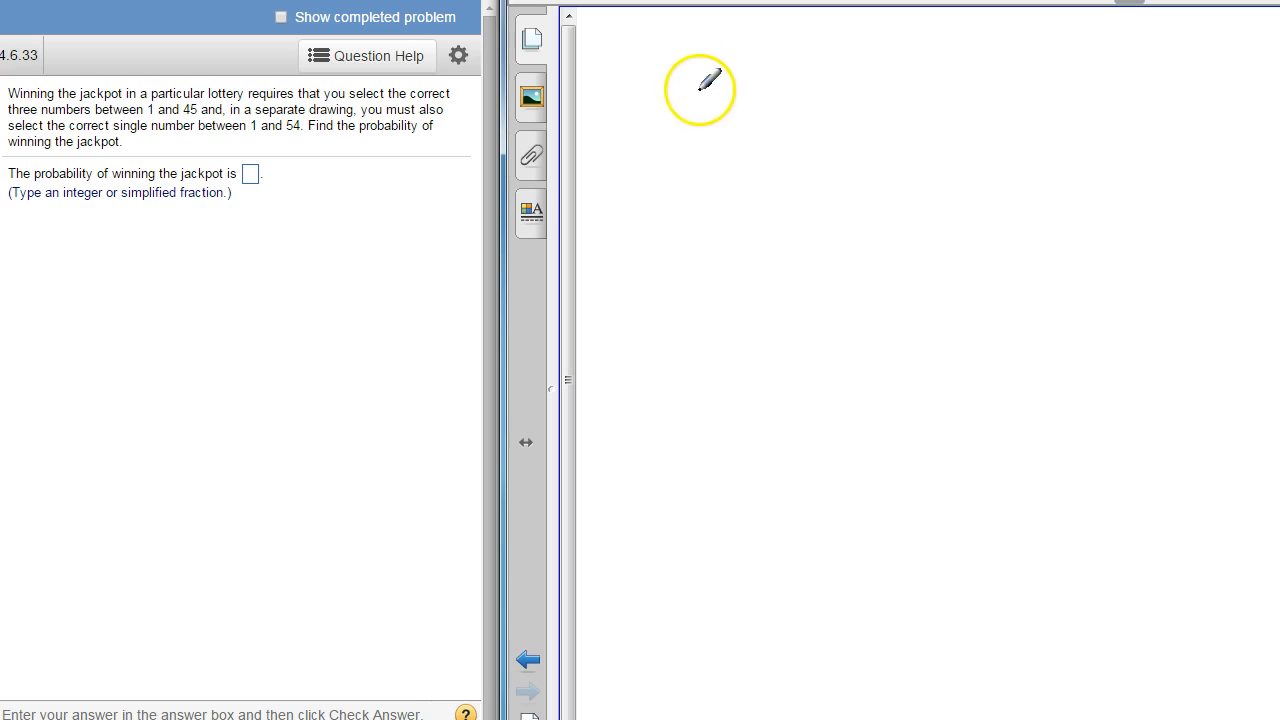
Sketch a red box of balls, then a blue box of balls beside it.
{"action": "left_click_drag", "start_coordinate": [684, 98], "coordinate": [656, 216]}
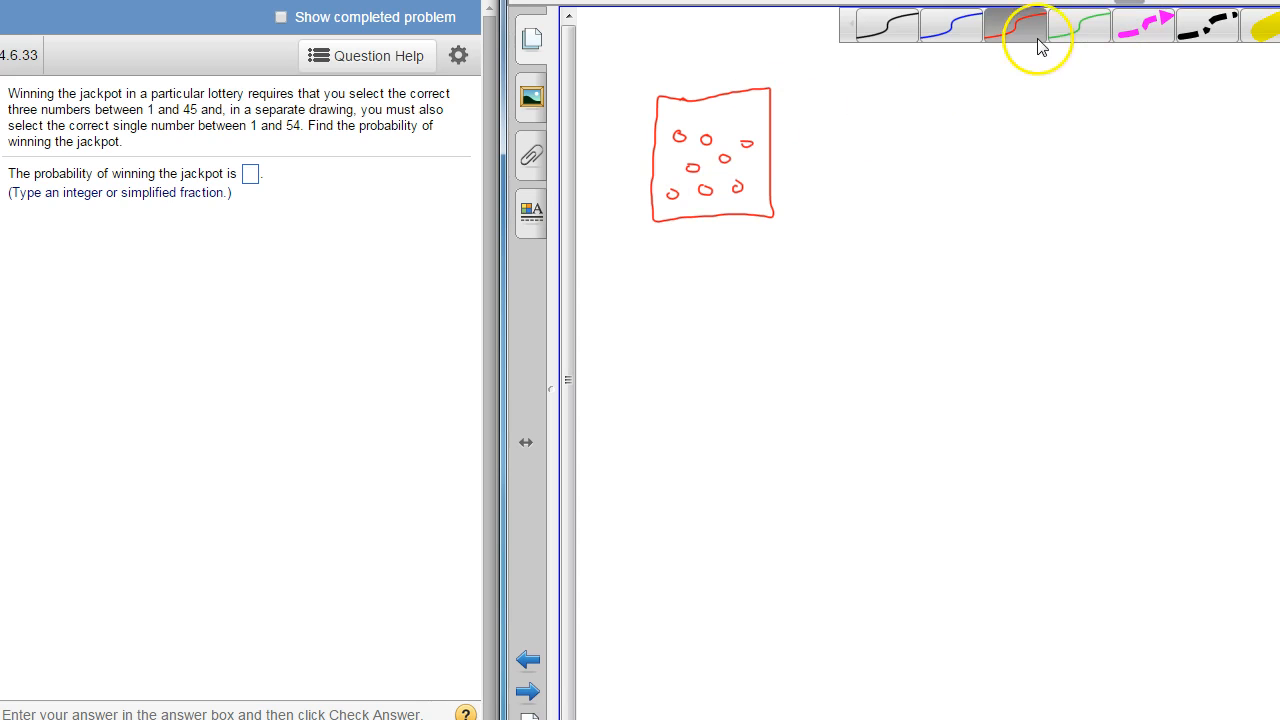
{"action": "left_click", "coordinate": [952, 24]}
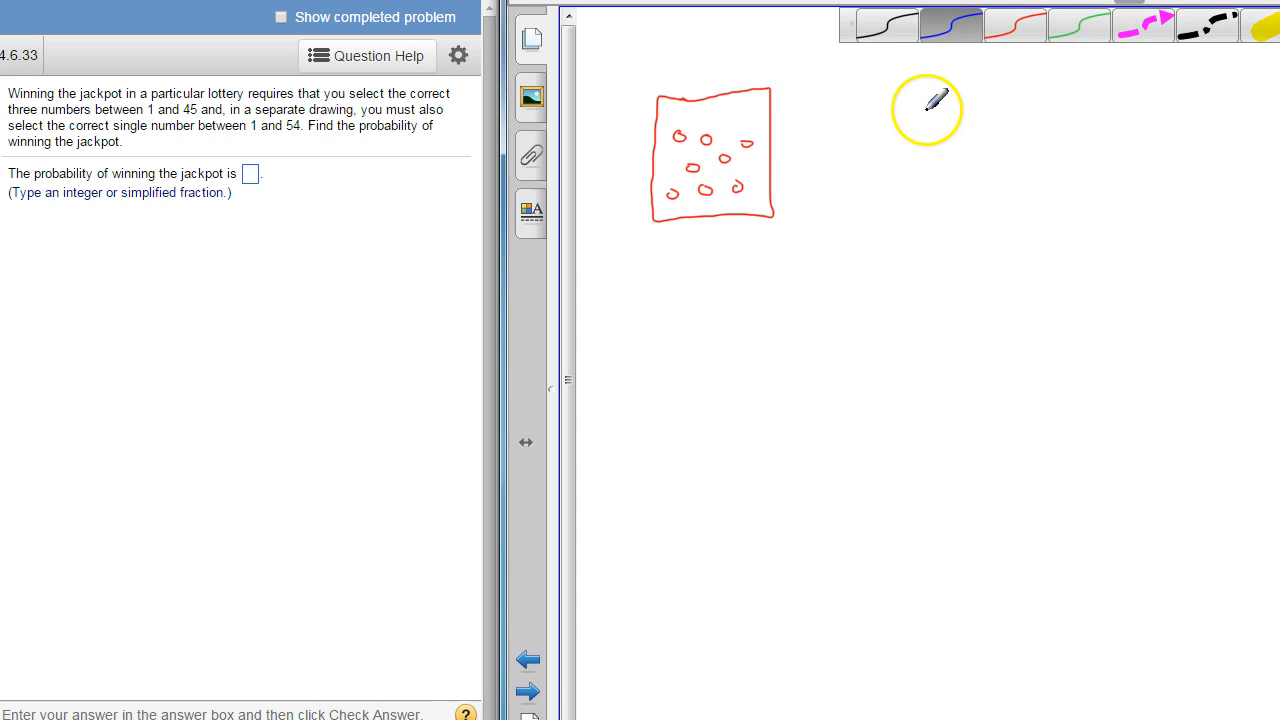
{"action": "left_click_drag", "start_coordinate": [930, 86], "coordinate": [836, 196]}
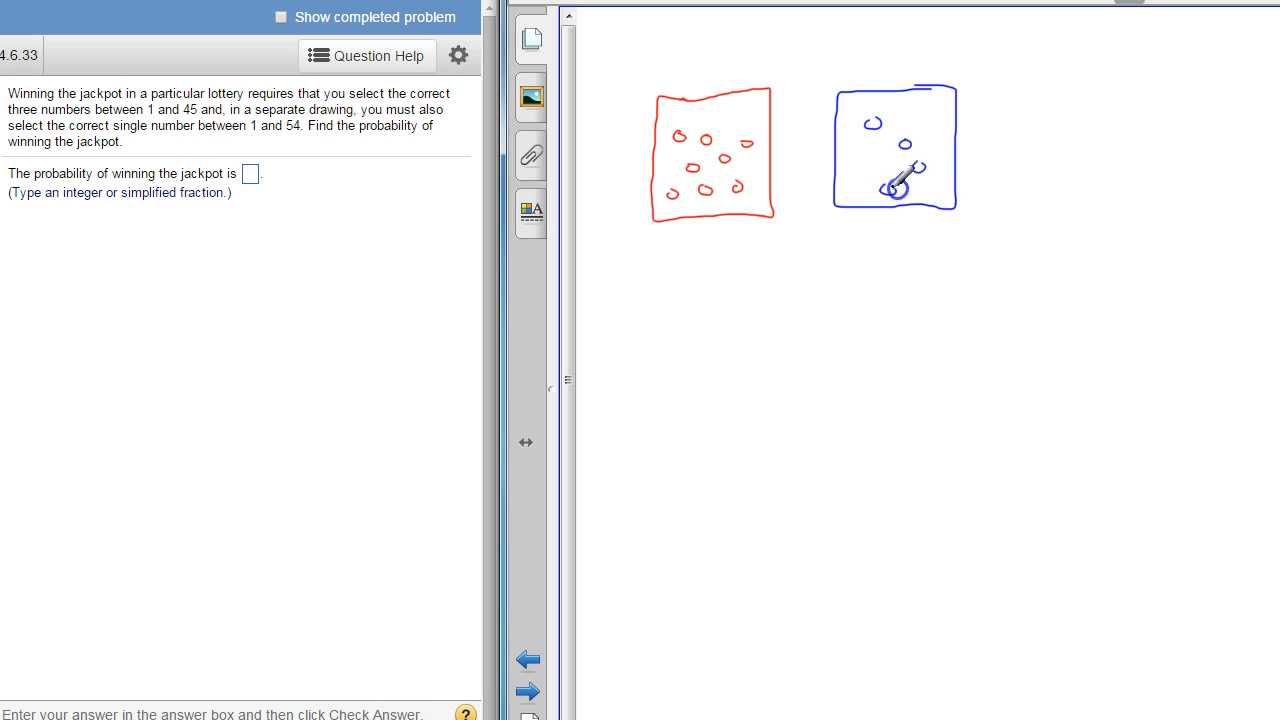
{"action": "left_click_drag", "start_coordinate": [900, 176], "coordinate": [940, 160]}
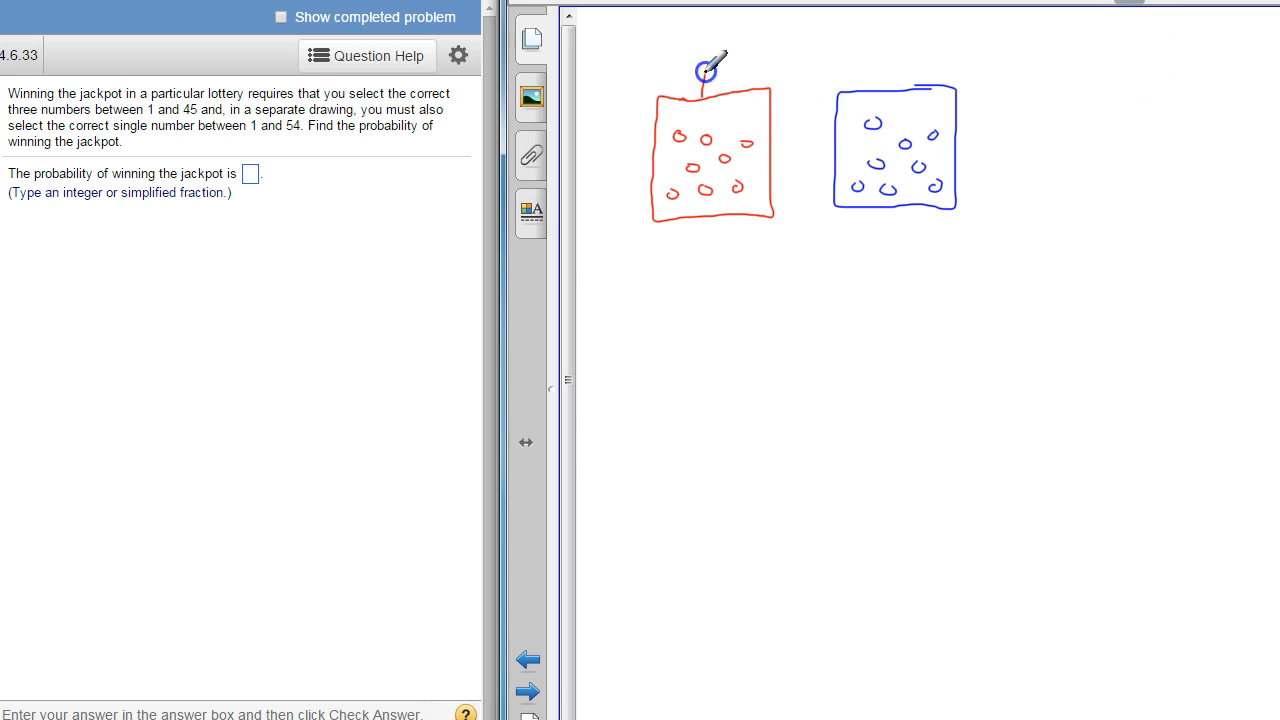
Draw the red chute running rightward above the red box.
{"action": "left_click_drag", "start_coordinate": [704, 76], "coordinate": [940, 60]}
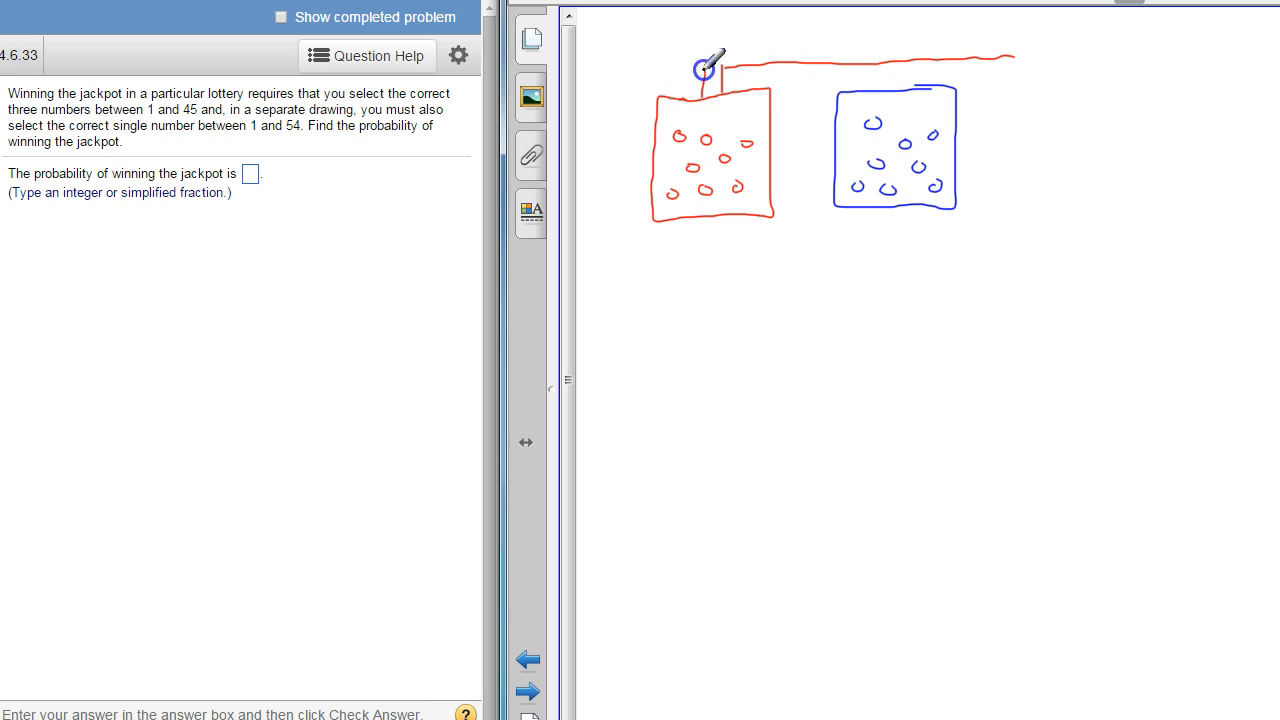
{"action": "left_click_drag", "start_coordinate": [704, 70], "coordinate": [1004, 20]}
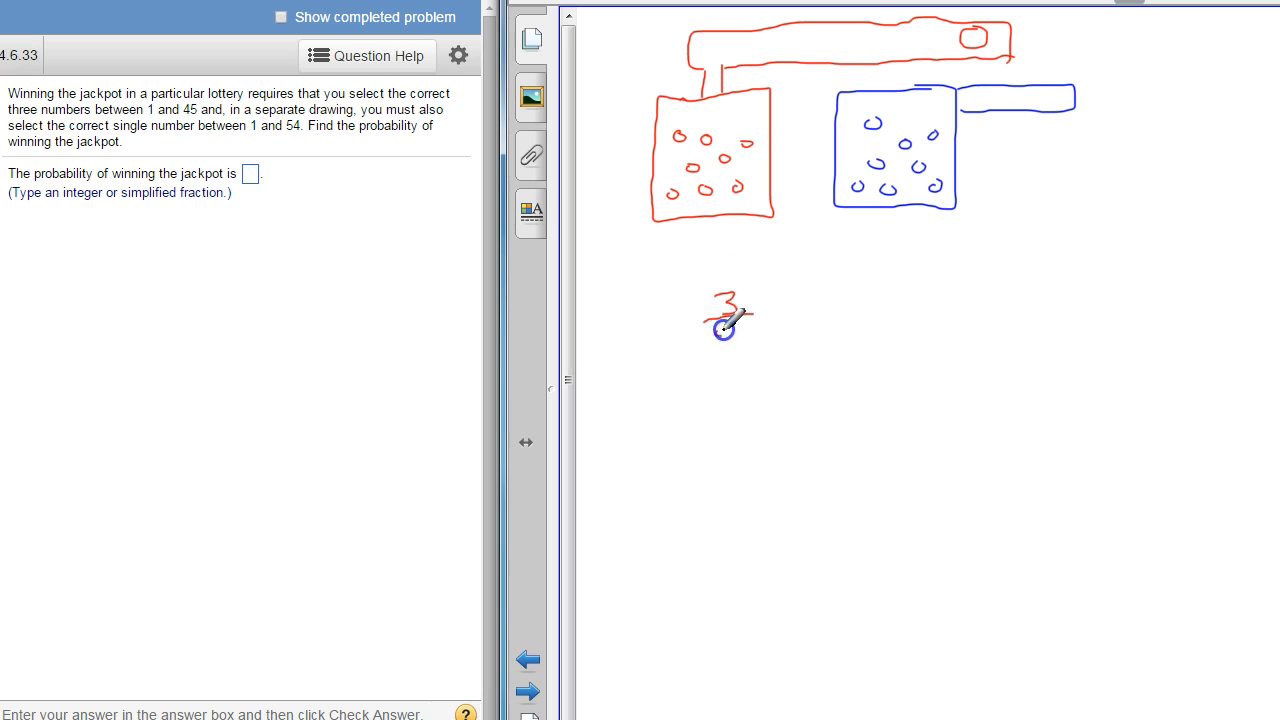
Write the fraction 3/45 under the boxes to start the probability product.
{"action": "left_click_drag", "start_coordinate": [716, 330], "coordinate": [744, 336]}
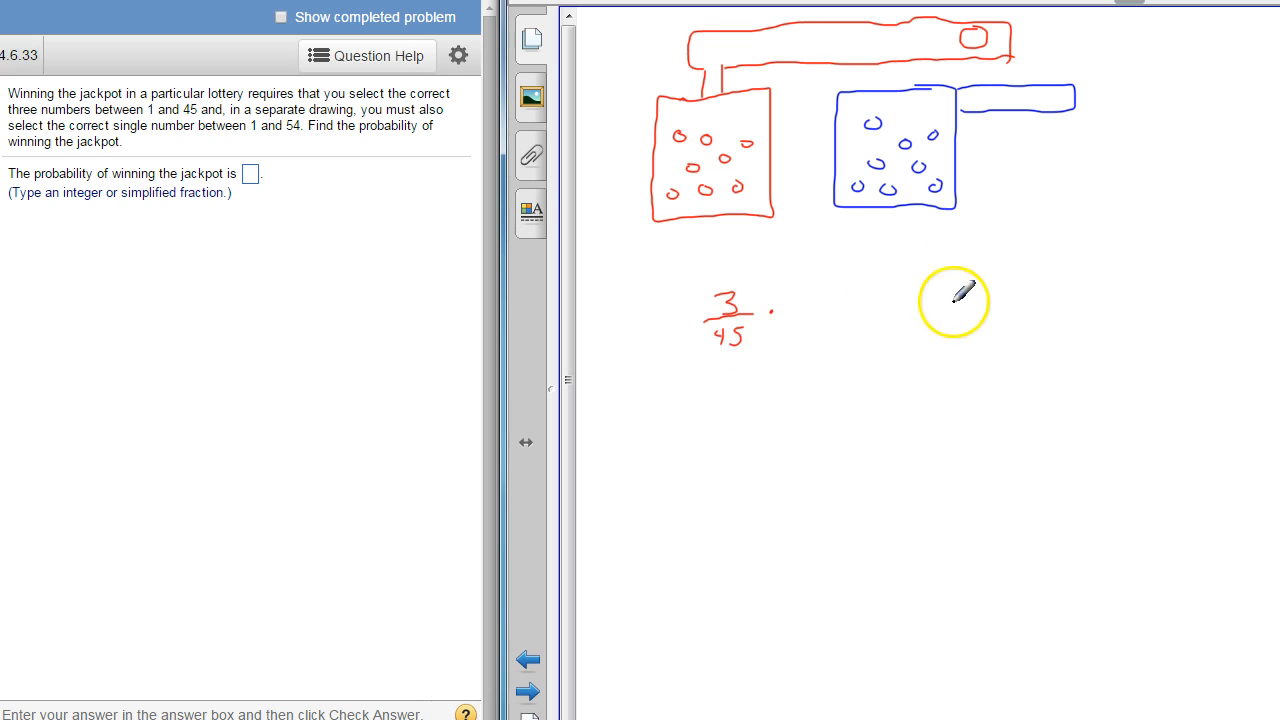
{"action": "mouse_move", "coordinate": [776, 312]}
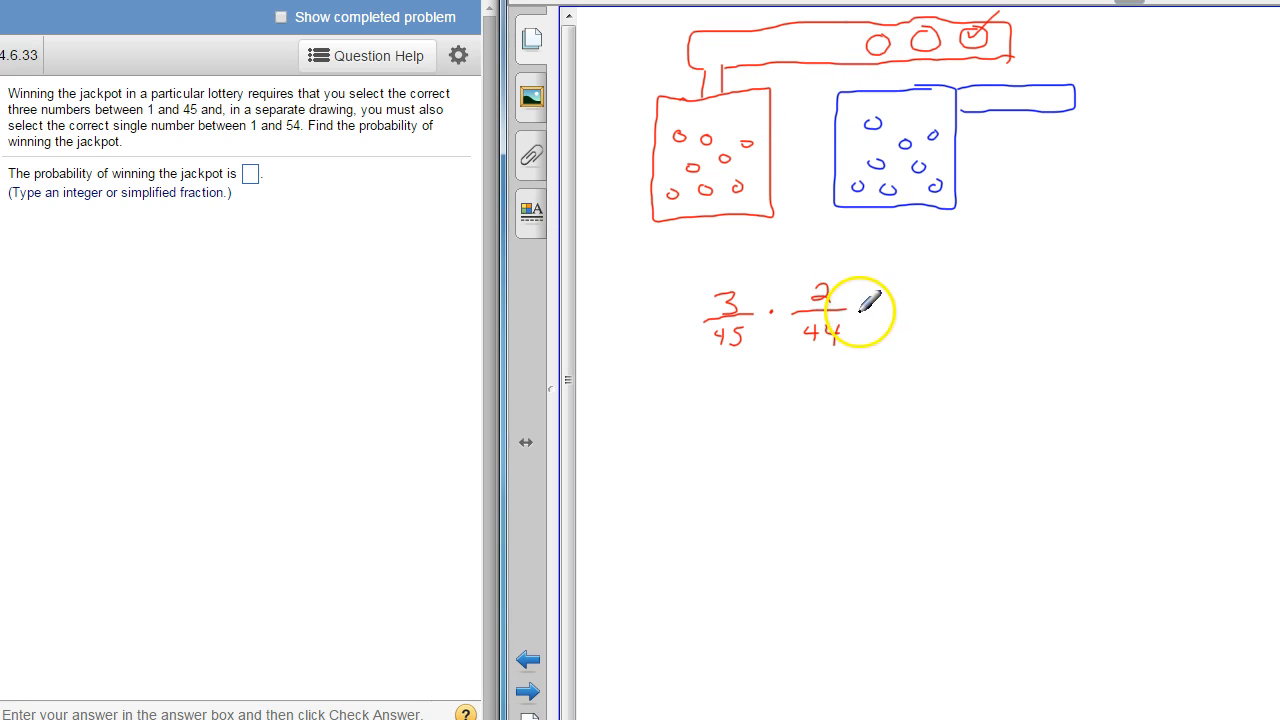
{"action": "mouse_move", "coordinate": [910, 64]}
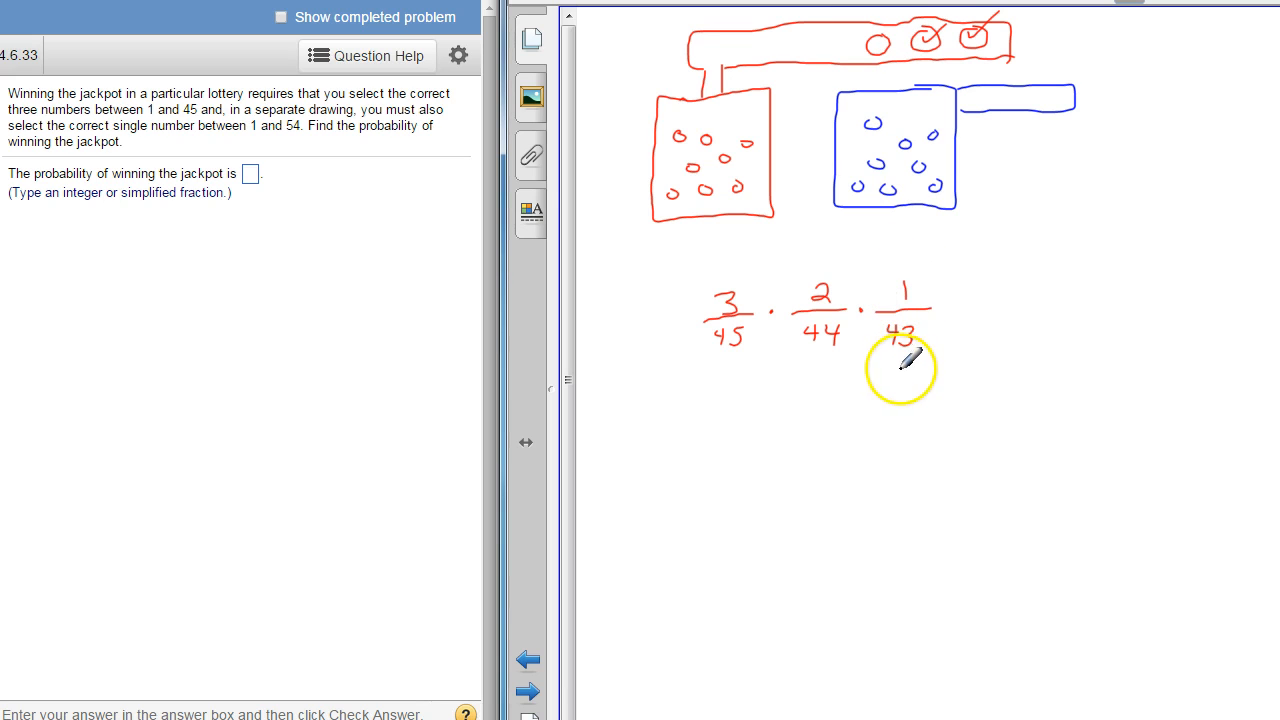
{"action": "mouse_move", "coordinate": [880, 64]}
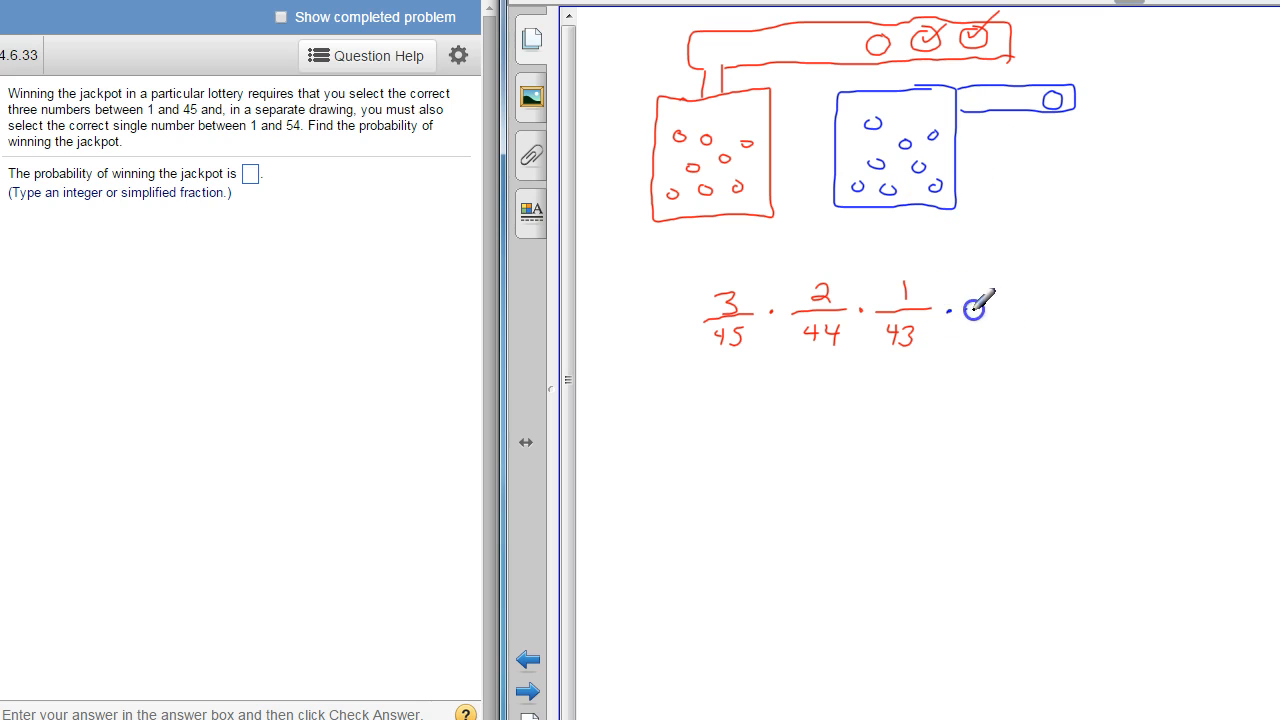
Append the blue factor 1/54 for the separate bonus draw.
{"action": "left_click_drag", "start_coordinate": [970, 310], "coordinate": [1036, 310]}
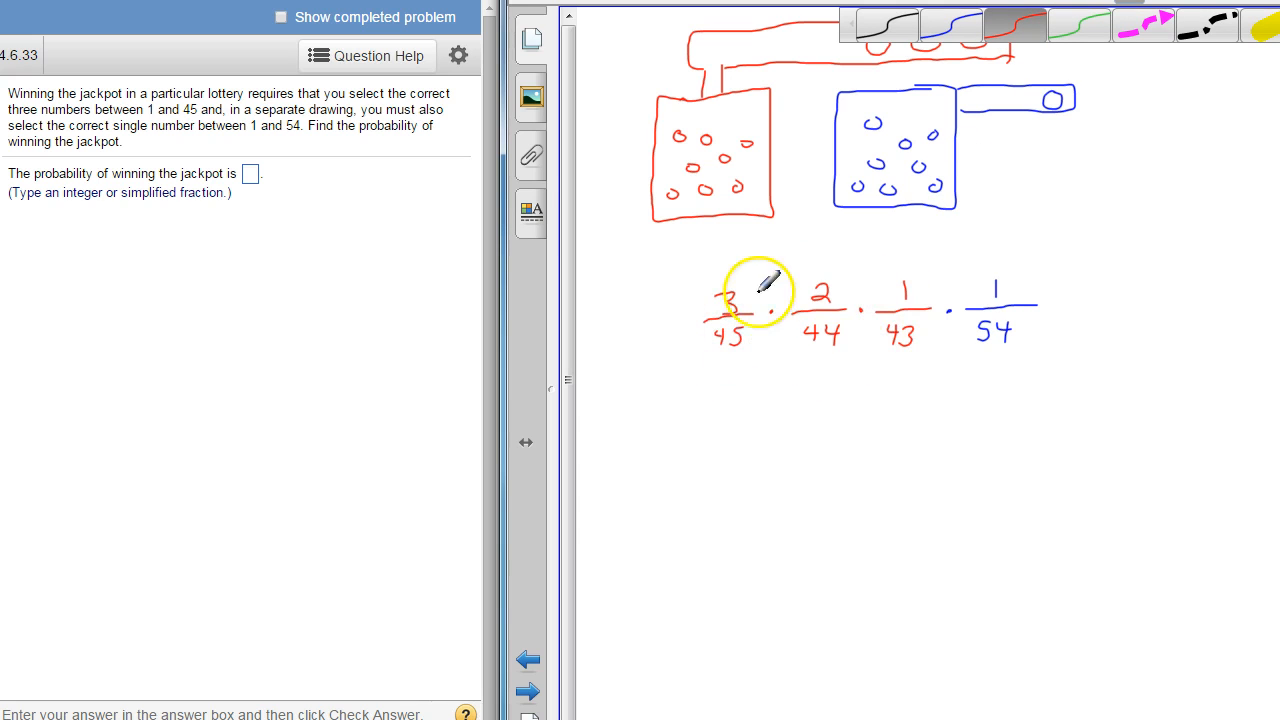
{"action": "mouse_move", "coordinate": [1018, 290]}
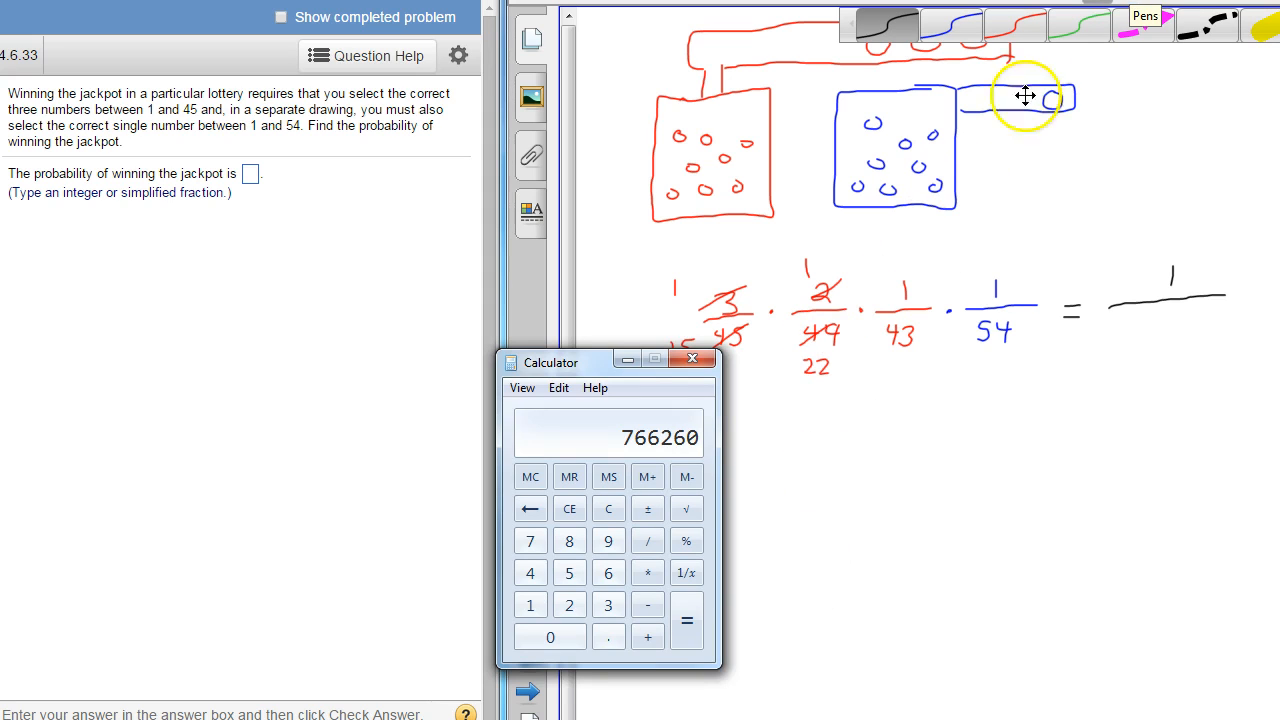
Close the calculator and enter 1/766260 in the MyMathLab answer box.
{"action": "left_click", "coordinate": [692, 358]}
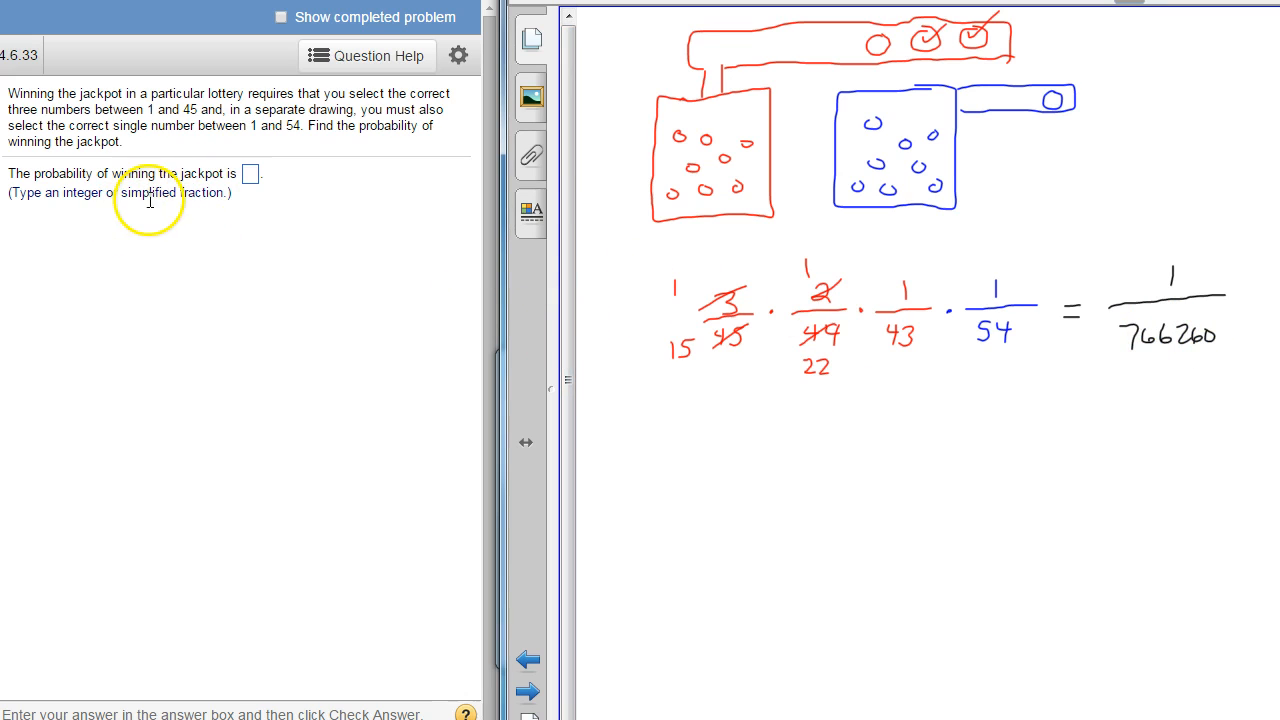
{"action": "left_click", "coordinate": [250, 172]}
{"action": "type", "text": "1/"}
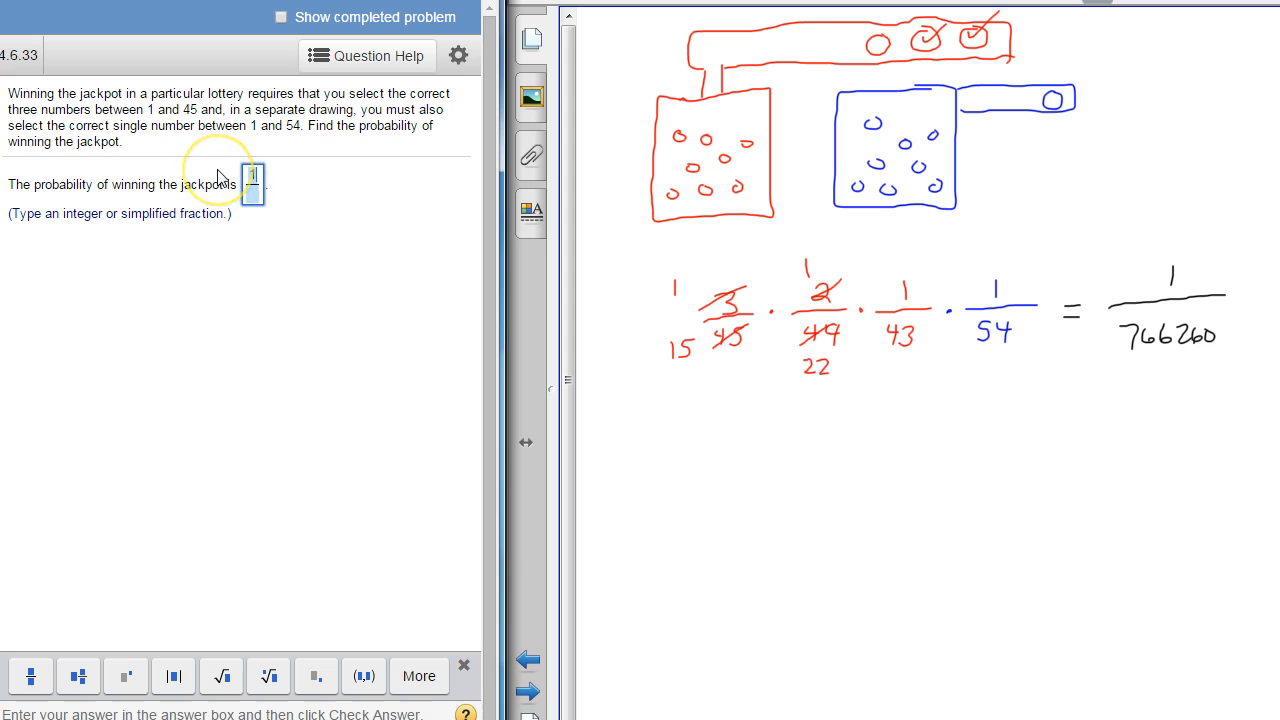
{"action": "type", "text": "766260"}
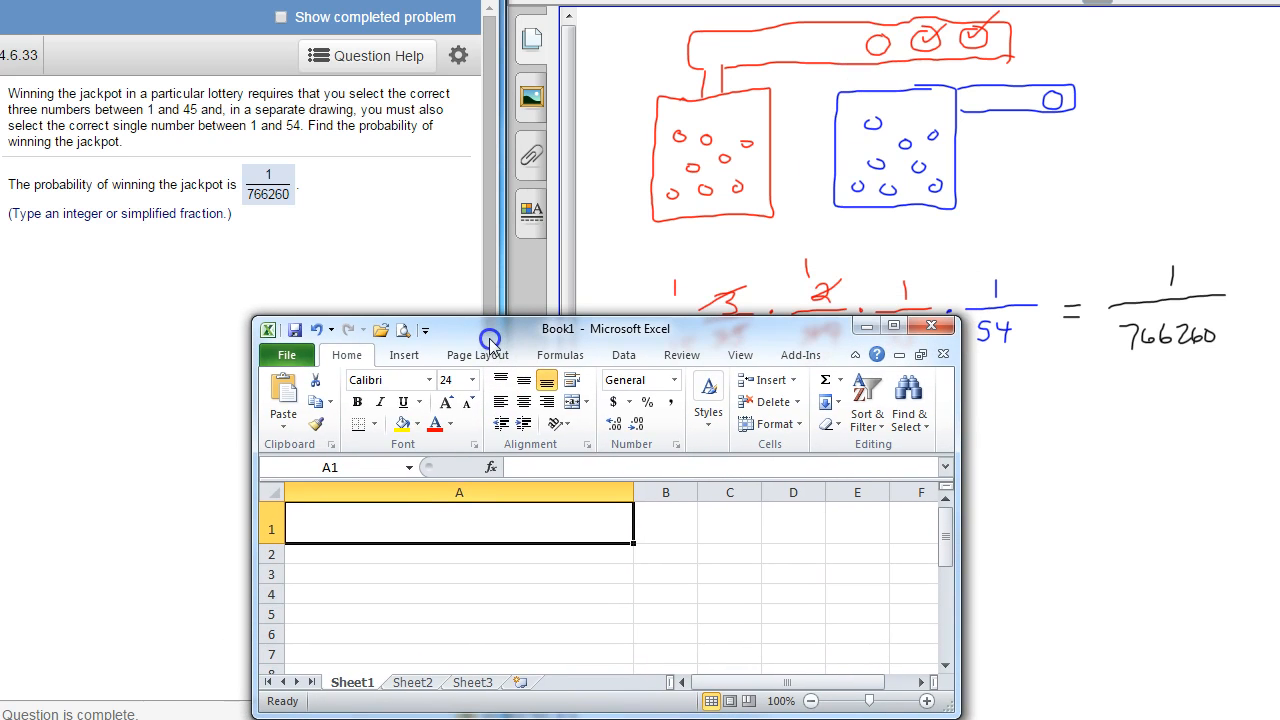
{"action": "mouse_move", "coordinate": [336, 344]}
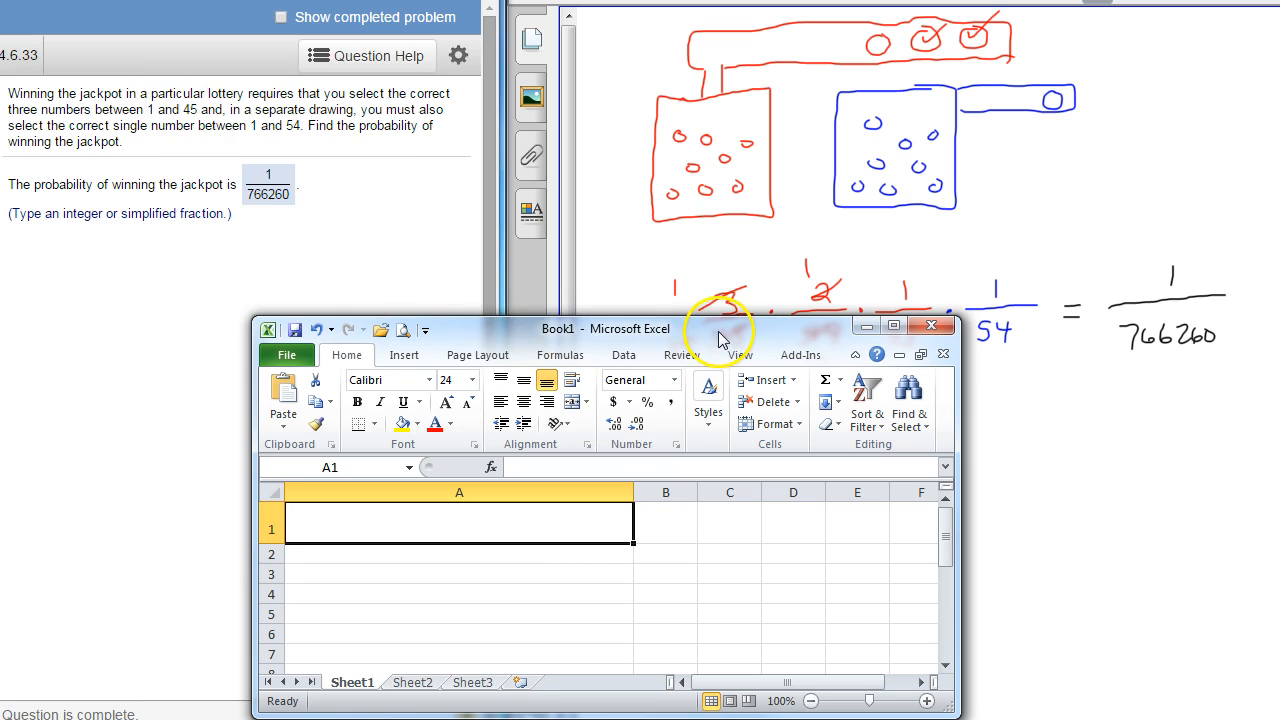
Position the blank Excel workbook window over the handwritten solution.
{"action": "left_click_drag", "start_coordinate": [724, 328], "coordinate": [724, 364]}
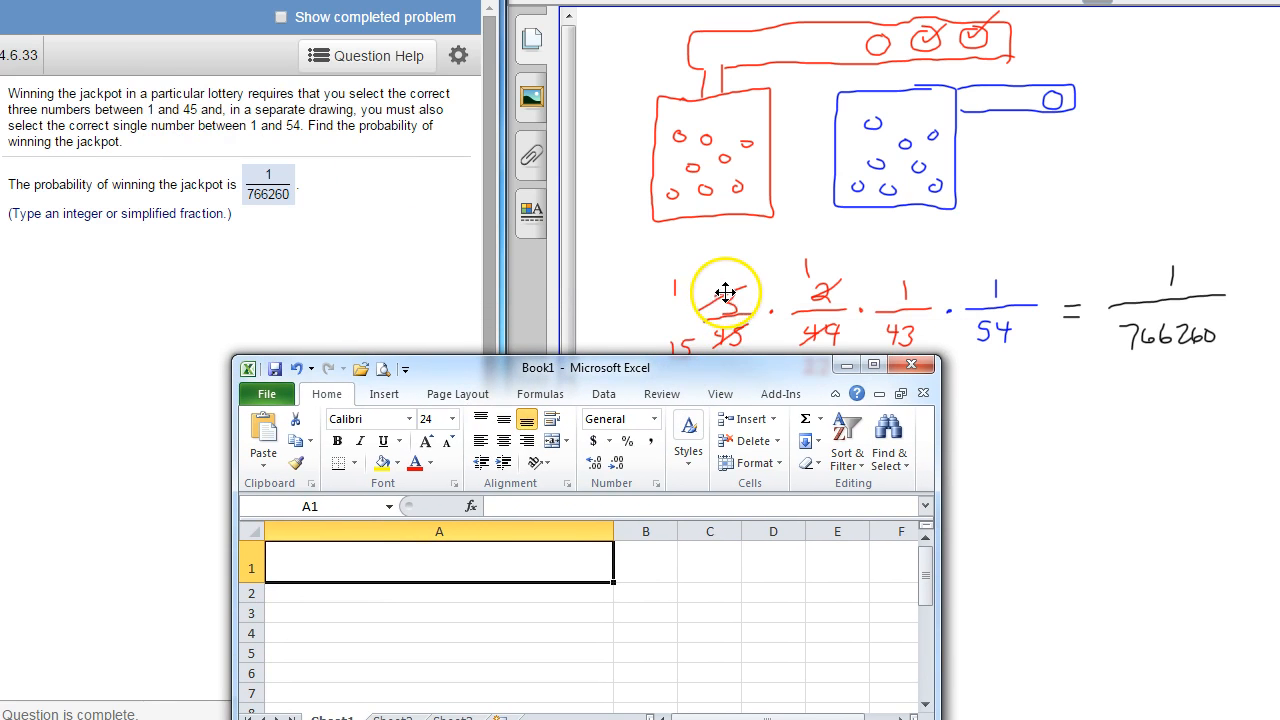
{"action": "left_click_drag", "start_coordinate": [724, 290], "coordinate": [750, 310]}
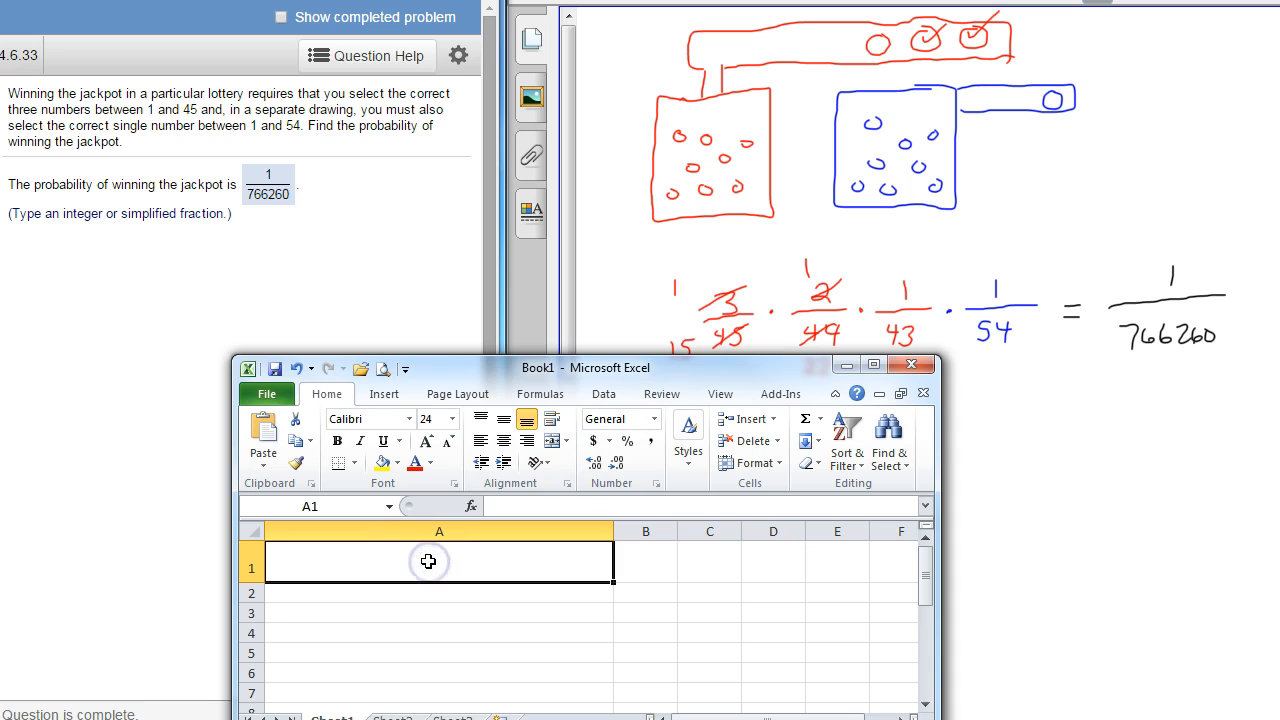
Enter =COMBIN(45,3) in cell A1 via the function autocomplete.
{"action": "type", "text": "="}
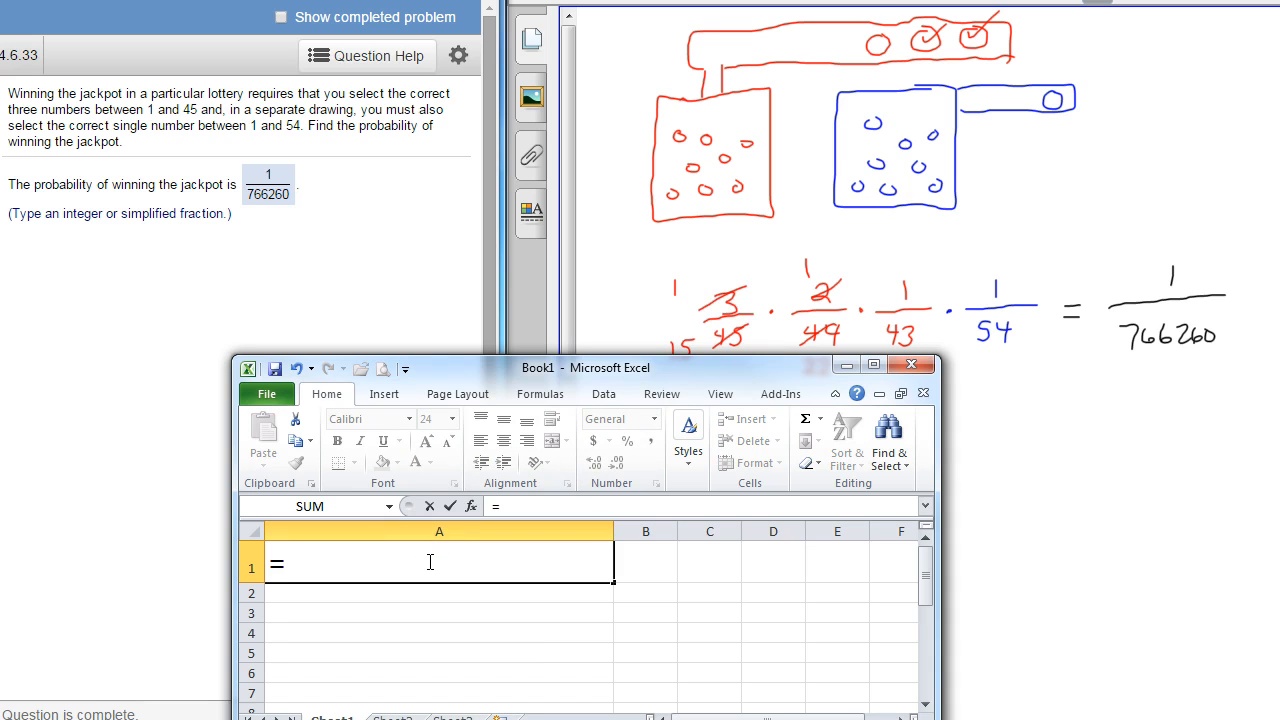
{"action": "type", "text": "com"}
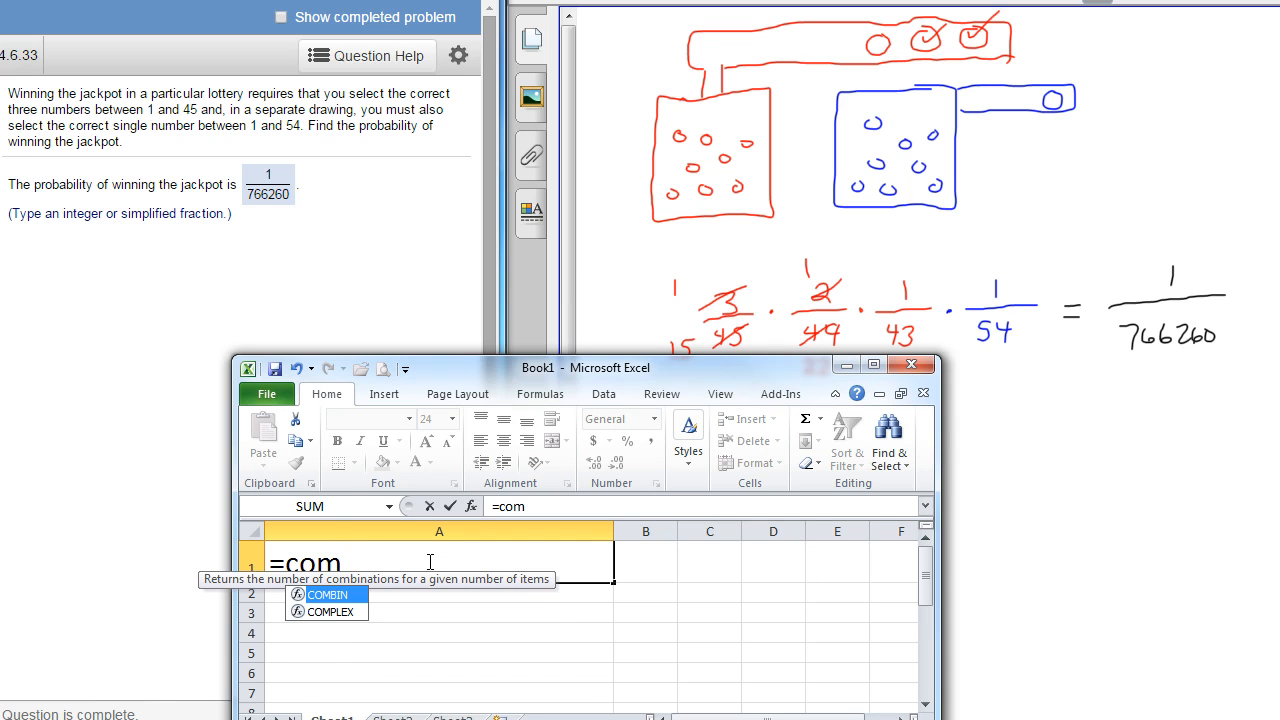
{"action": "mouse_move", "coordinate": [328, 594]}
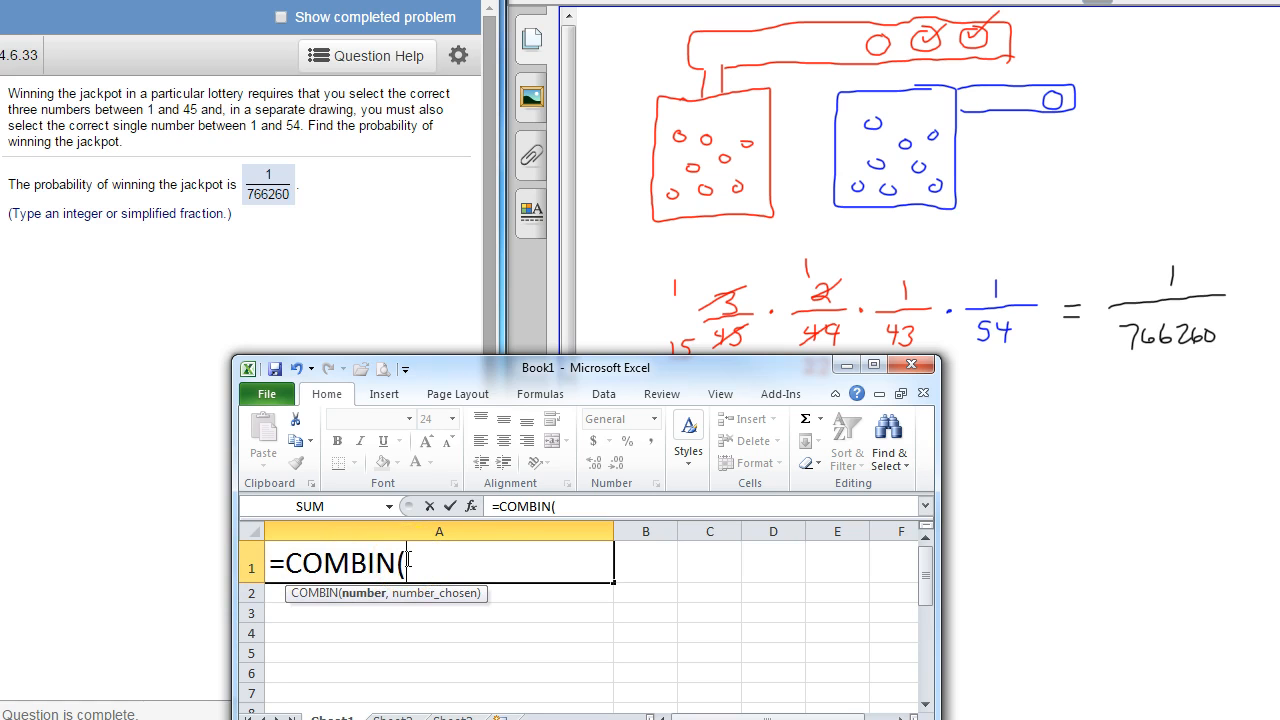
{"action": "mouse_move", "coordinate": [264, 304]}
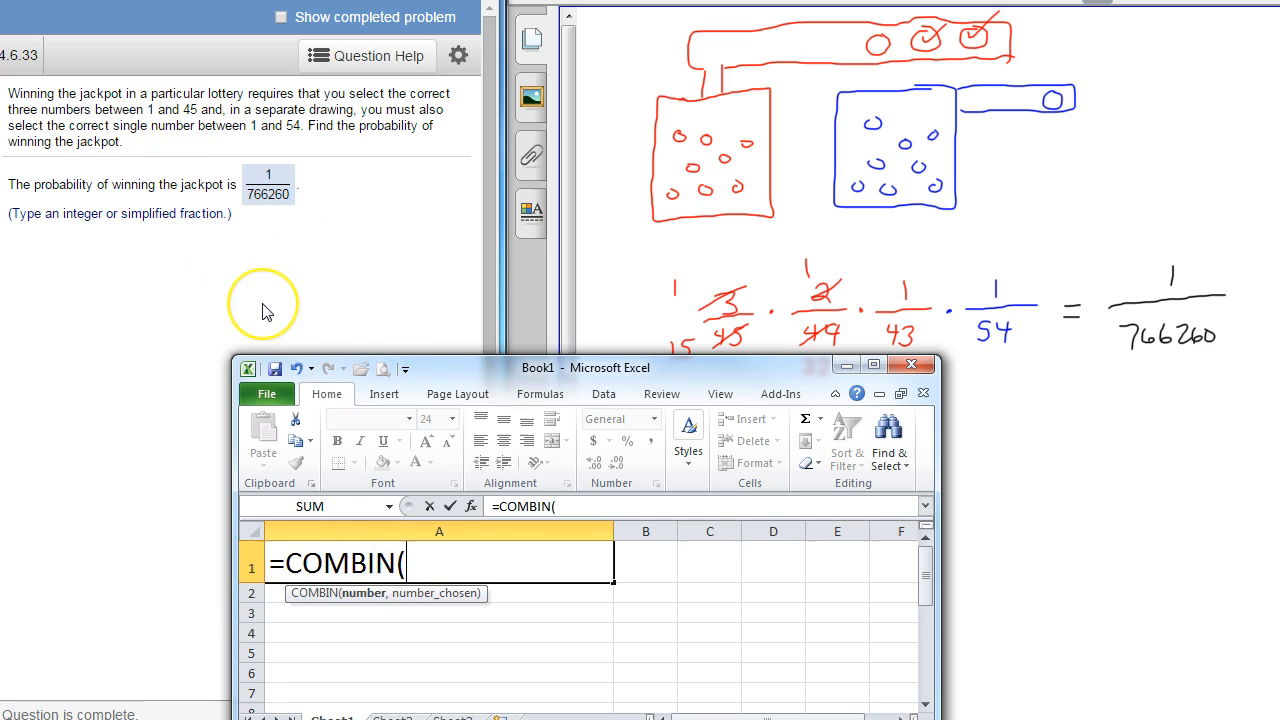
{"action": "mouse_move", "coordinate": [350, 600]}
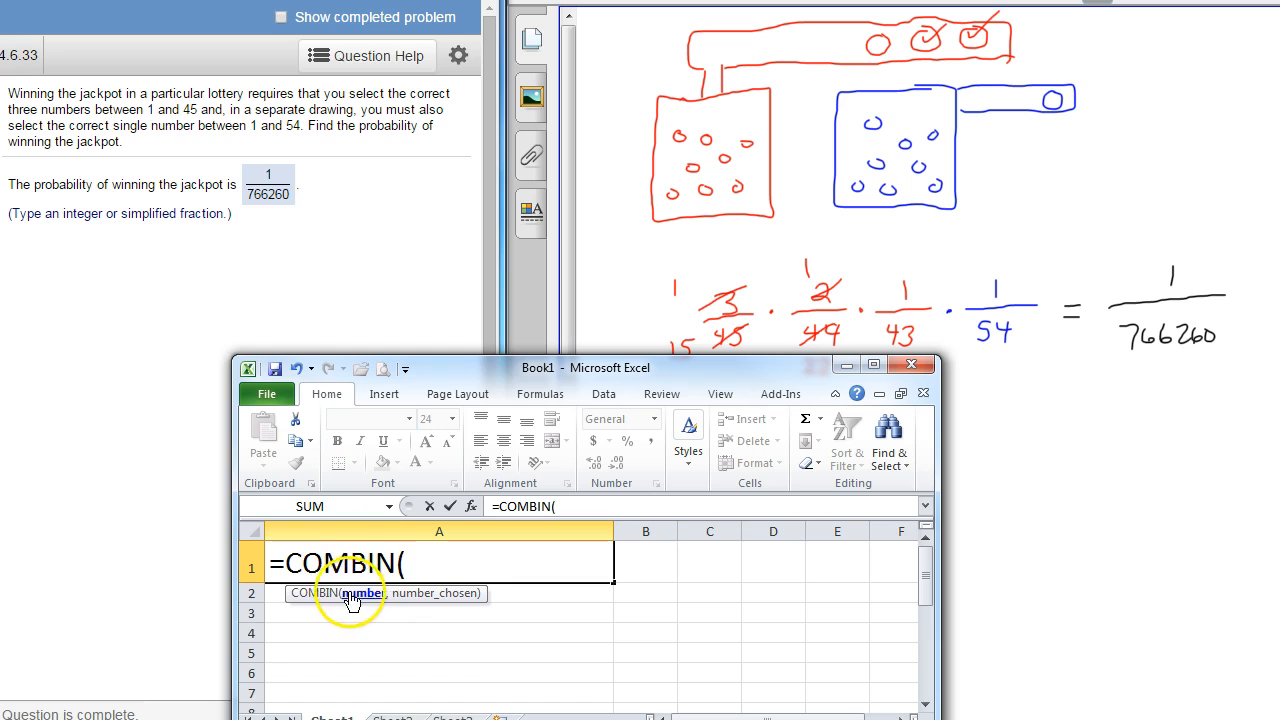
{"action": "type", "text": "45"}
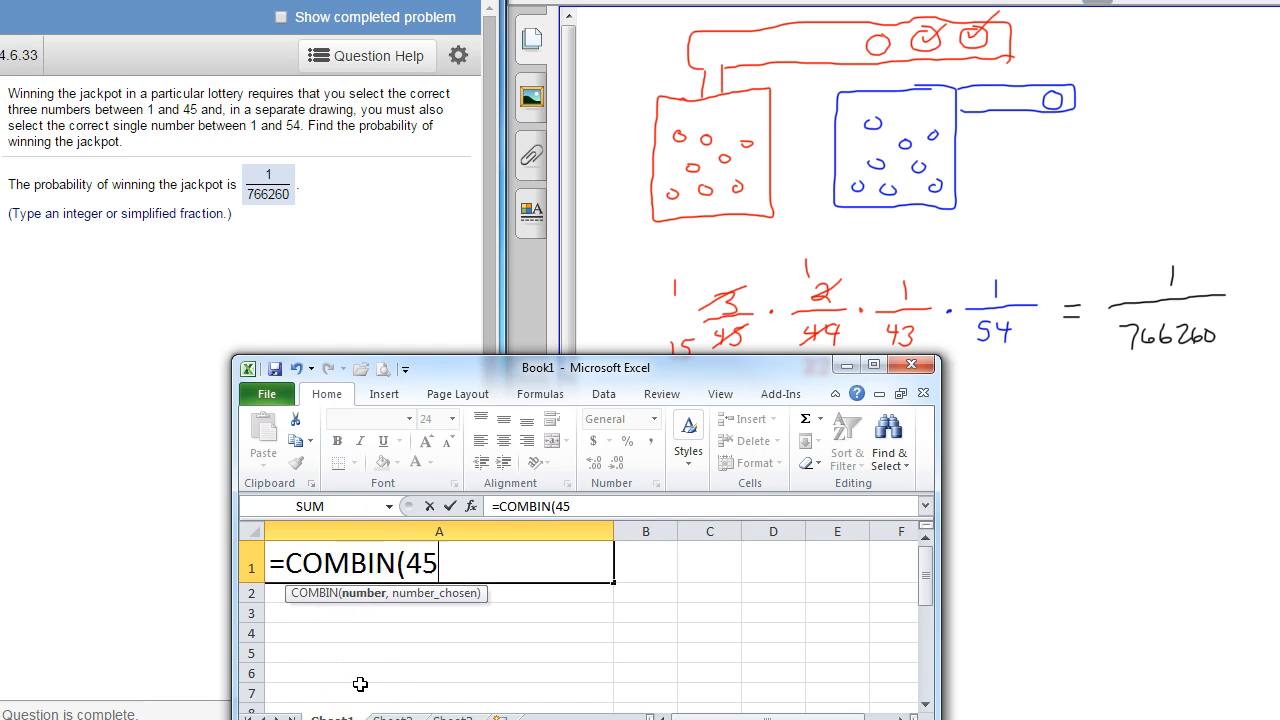
{"action": "type", "text": ","}
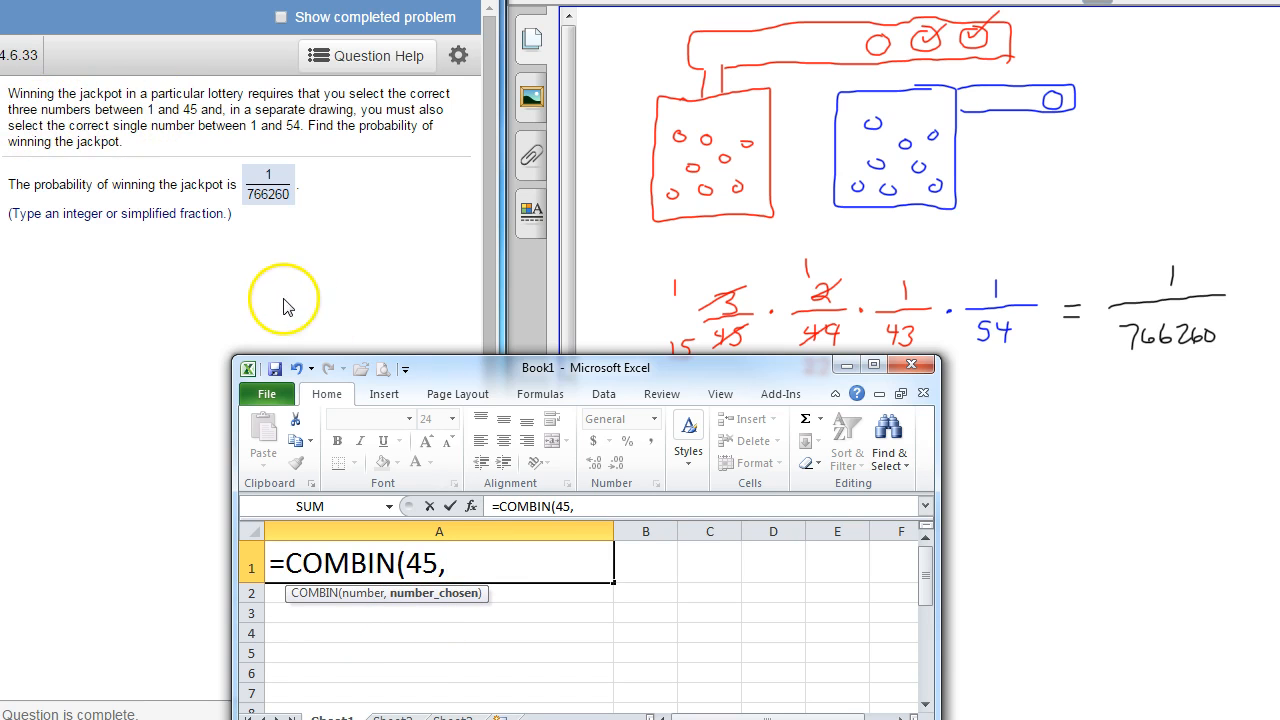
{"action": "type", "text": "3"}
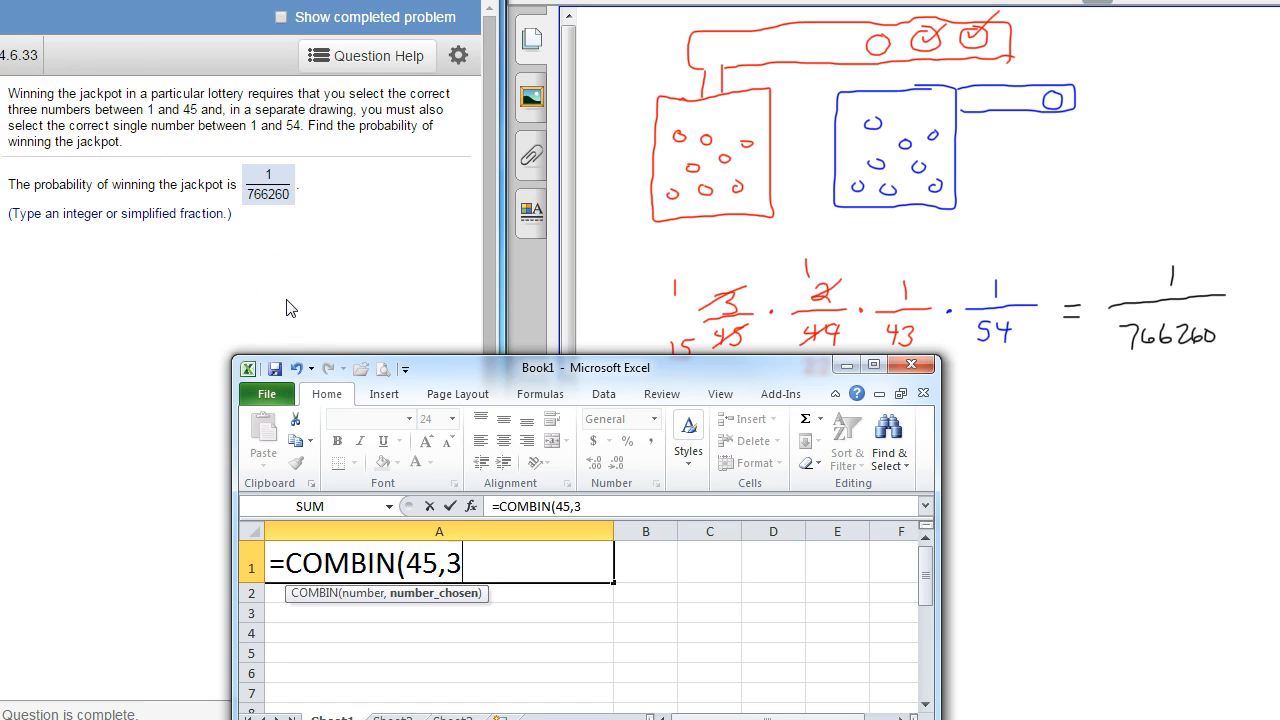
{"action": "type", "text": ")"}
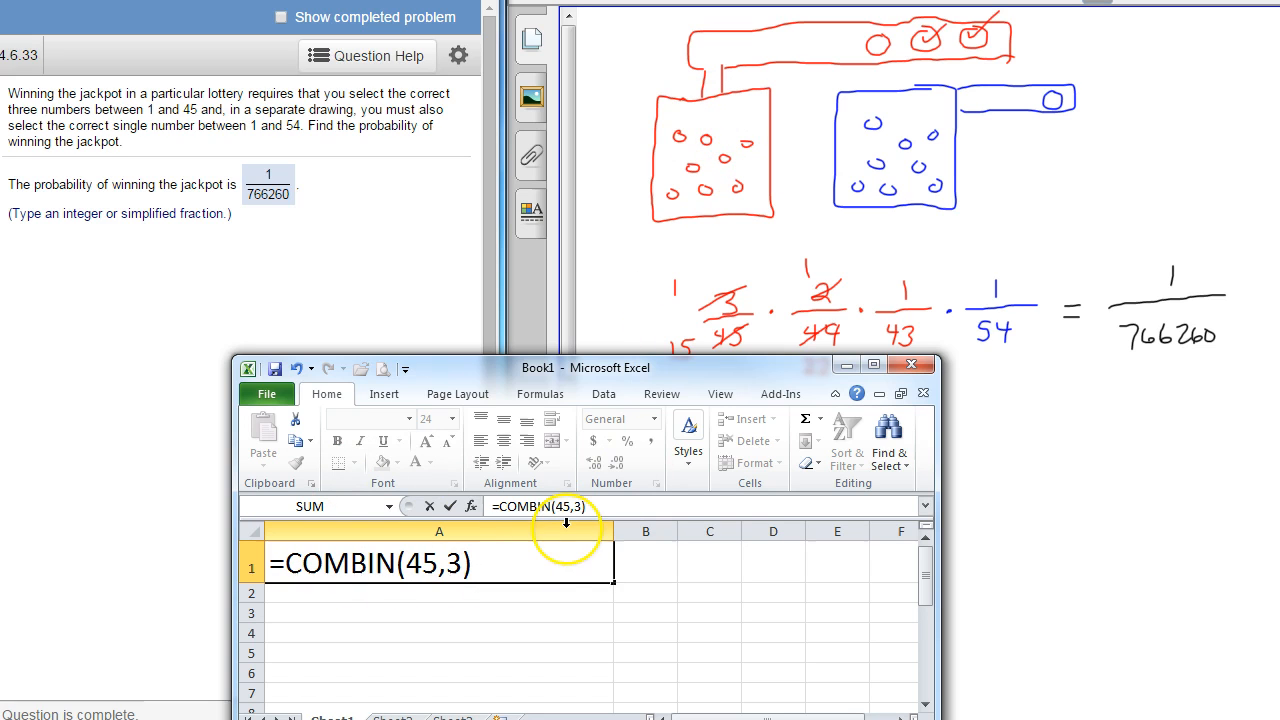
Extend the formula with *COMBIN(54,1 to multiply in the bonus draw.
{"action": "type", "text": "*"}
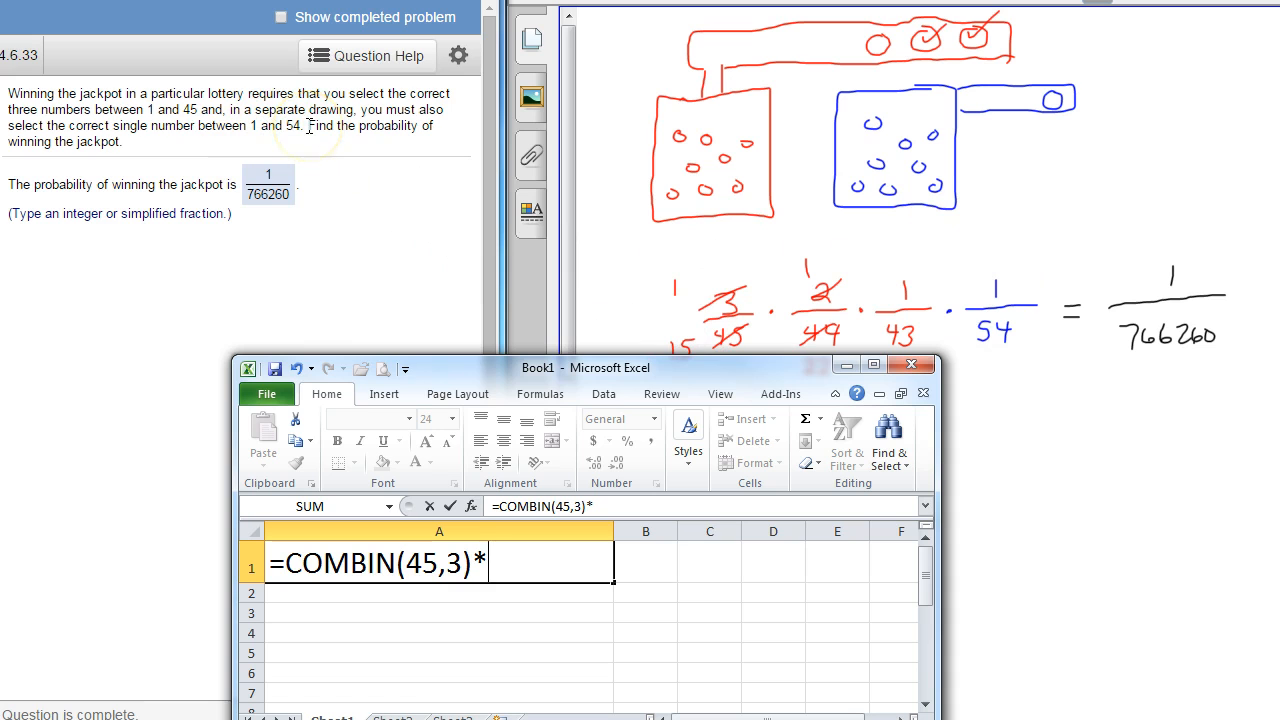
{"action": "type", "text": "com"}
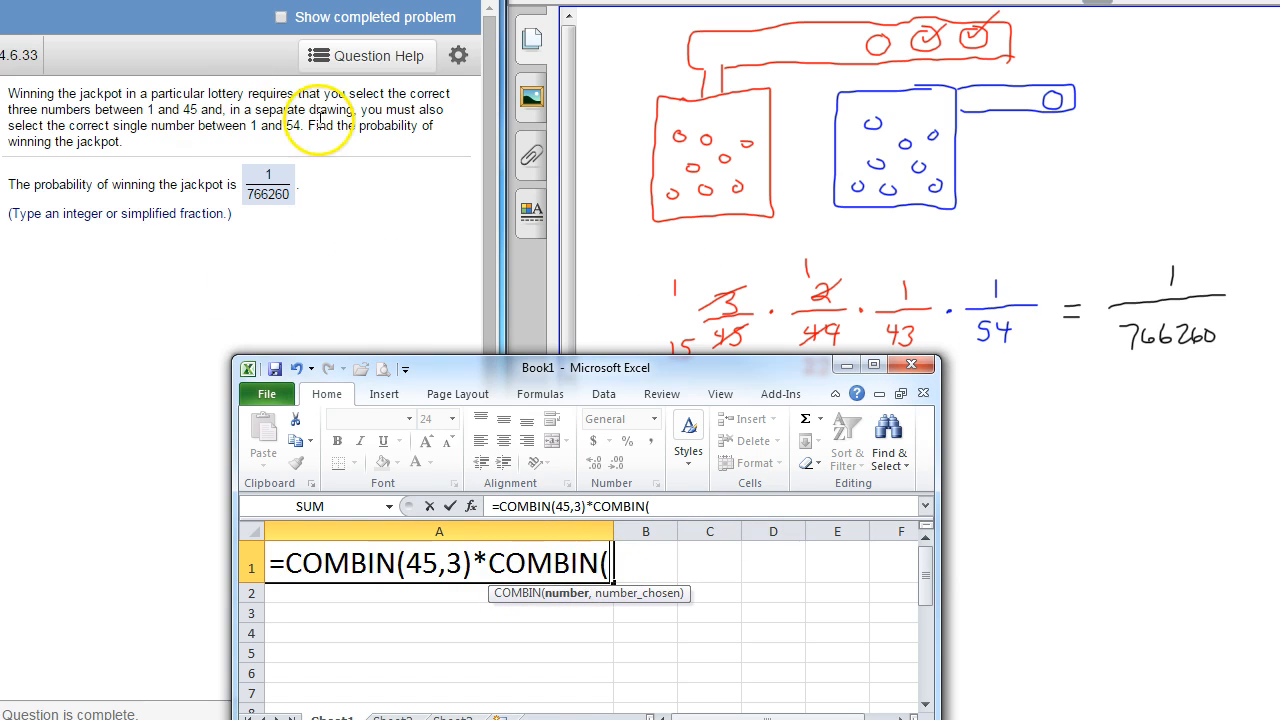
{"action": "type", "text": "54"}
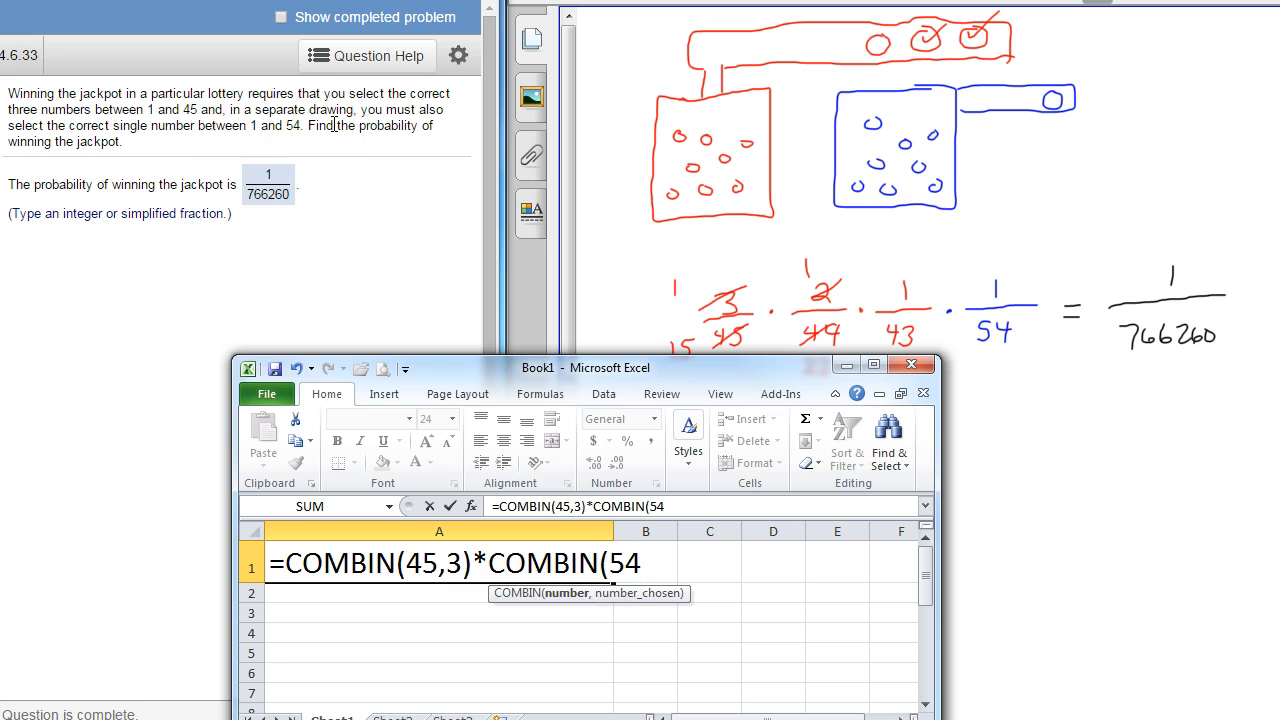
{"action": "type", "text": ","}
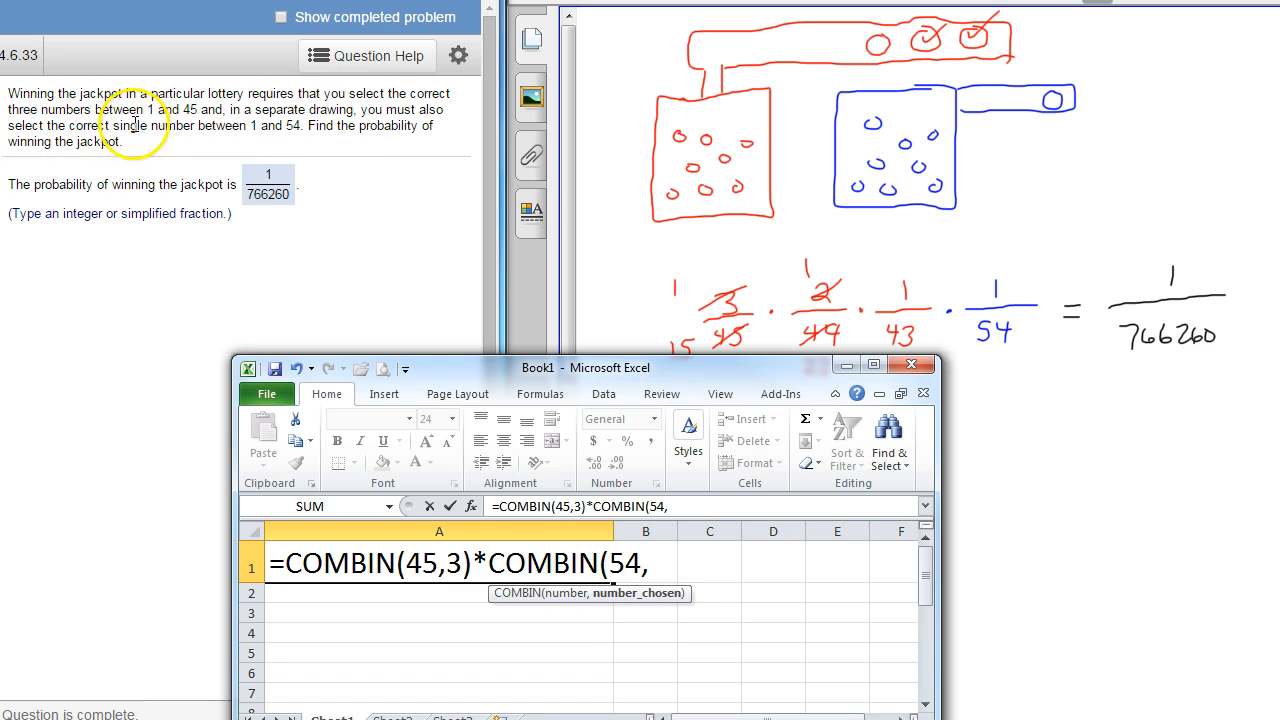
{"action": "type", "text": "1)"}
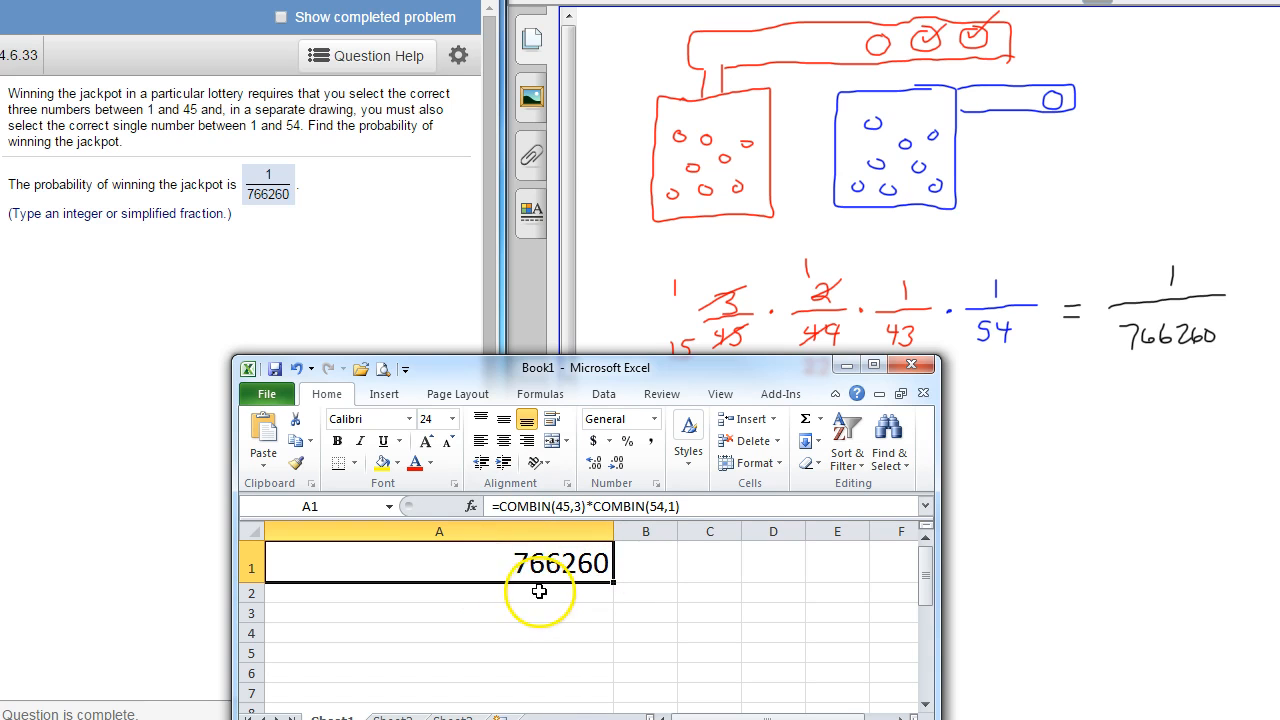
{"action": "mouse_move", "coordinate": [1168, 322]}
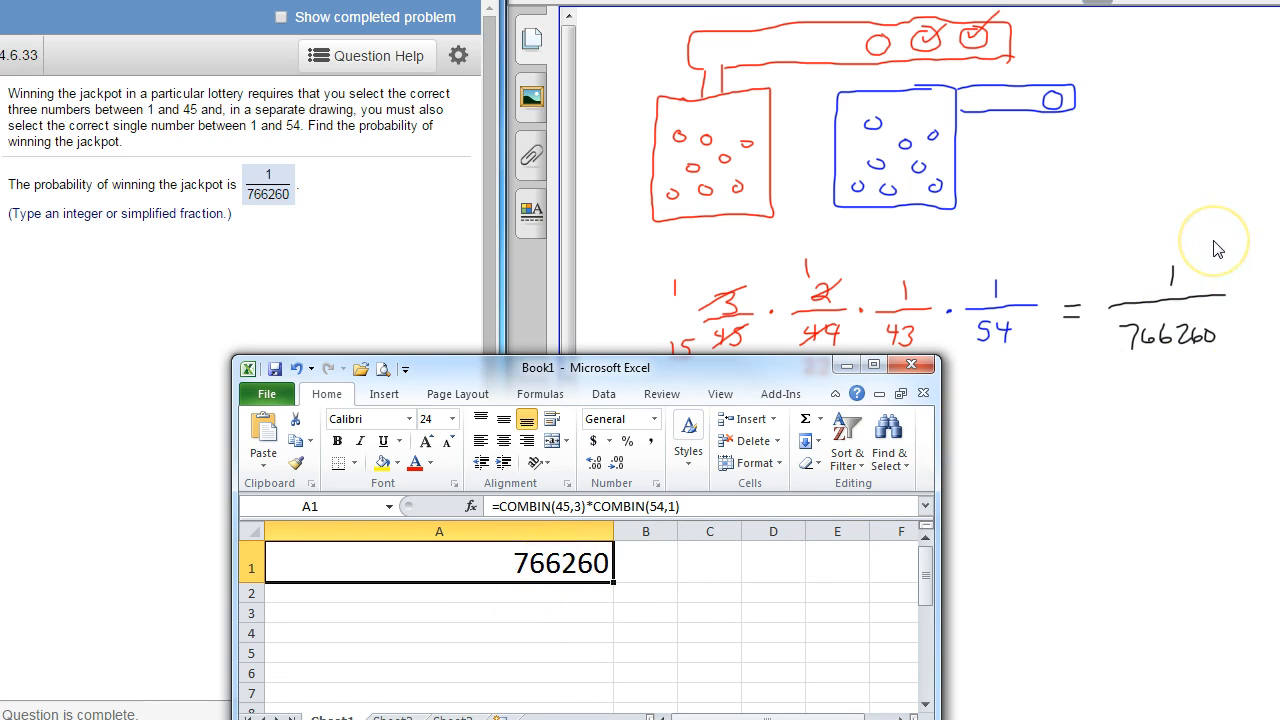
{"action": "mouse_move", "coordinate": [1168, 284]}
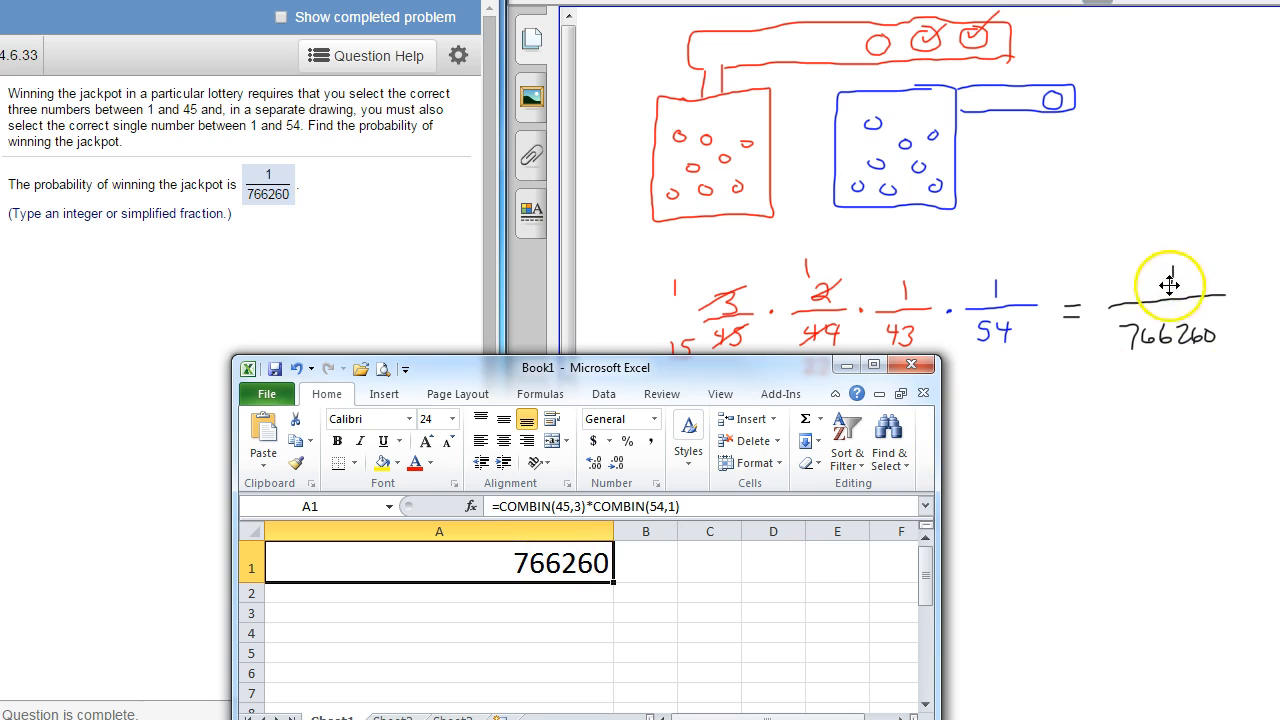